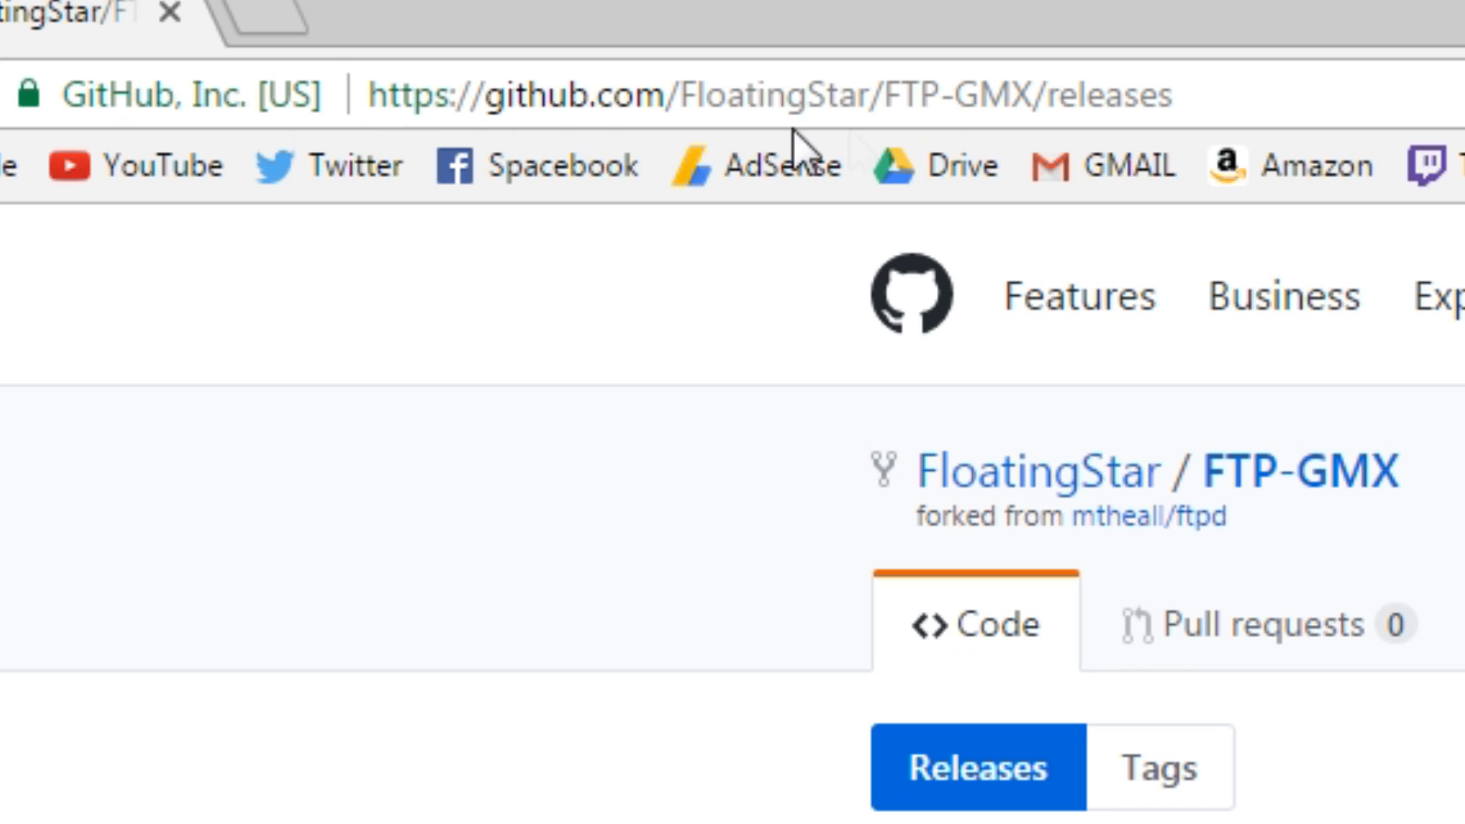
# Download FTP-GMX-2.2.zip from GitHub, then start the FileZilla Client download on filezilla-project.org.
pyautogui.scroll(-3)
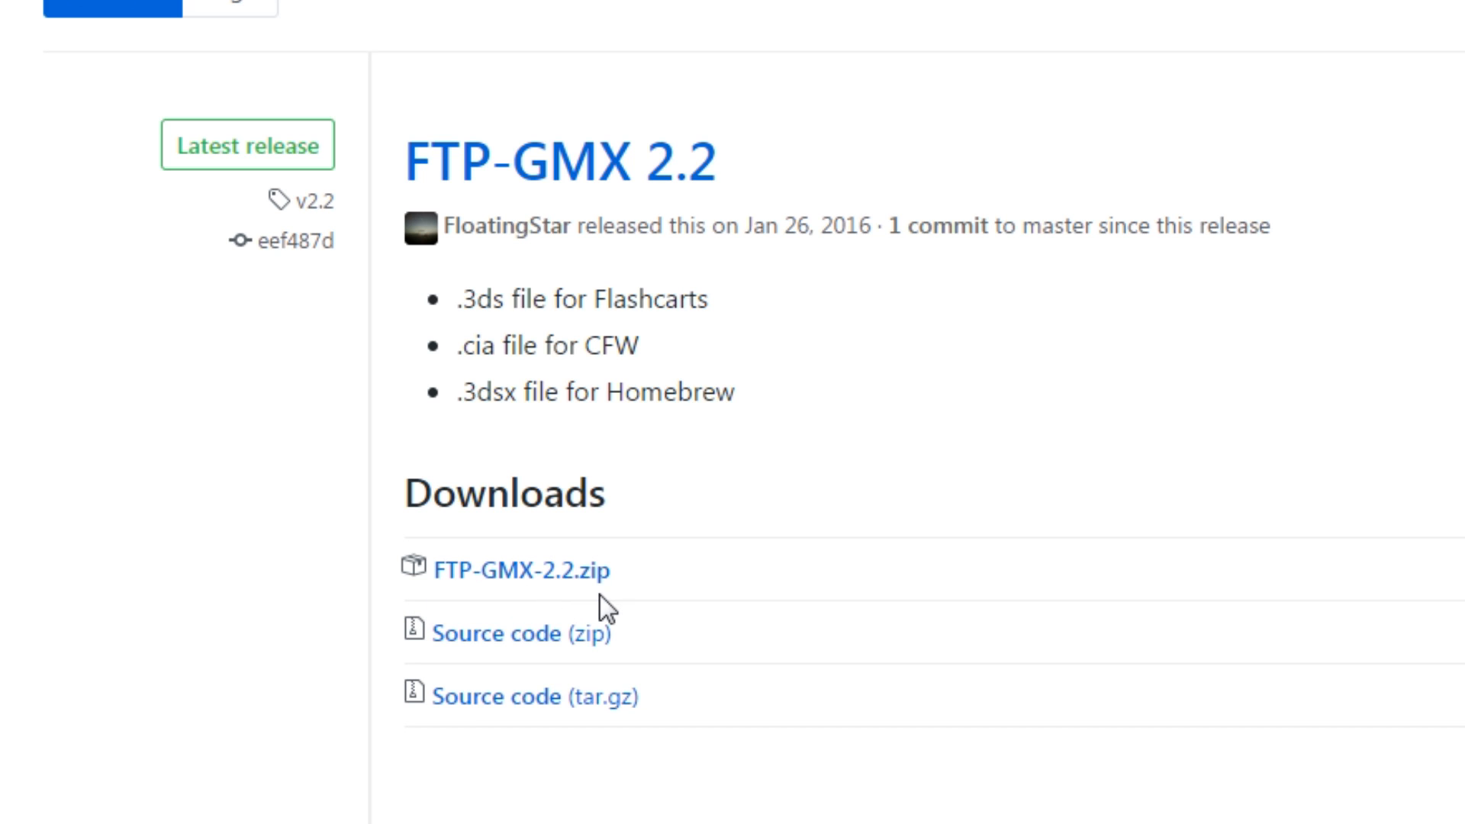
pyautogui.click(506, 569)
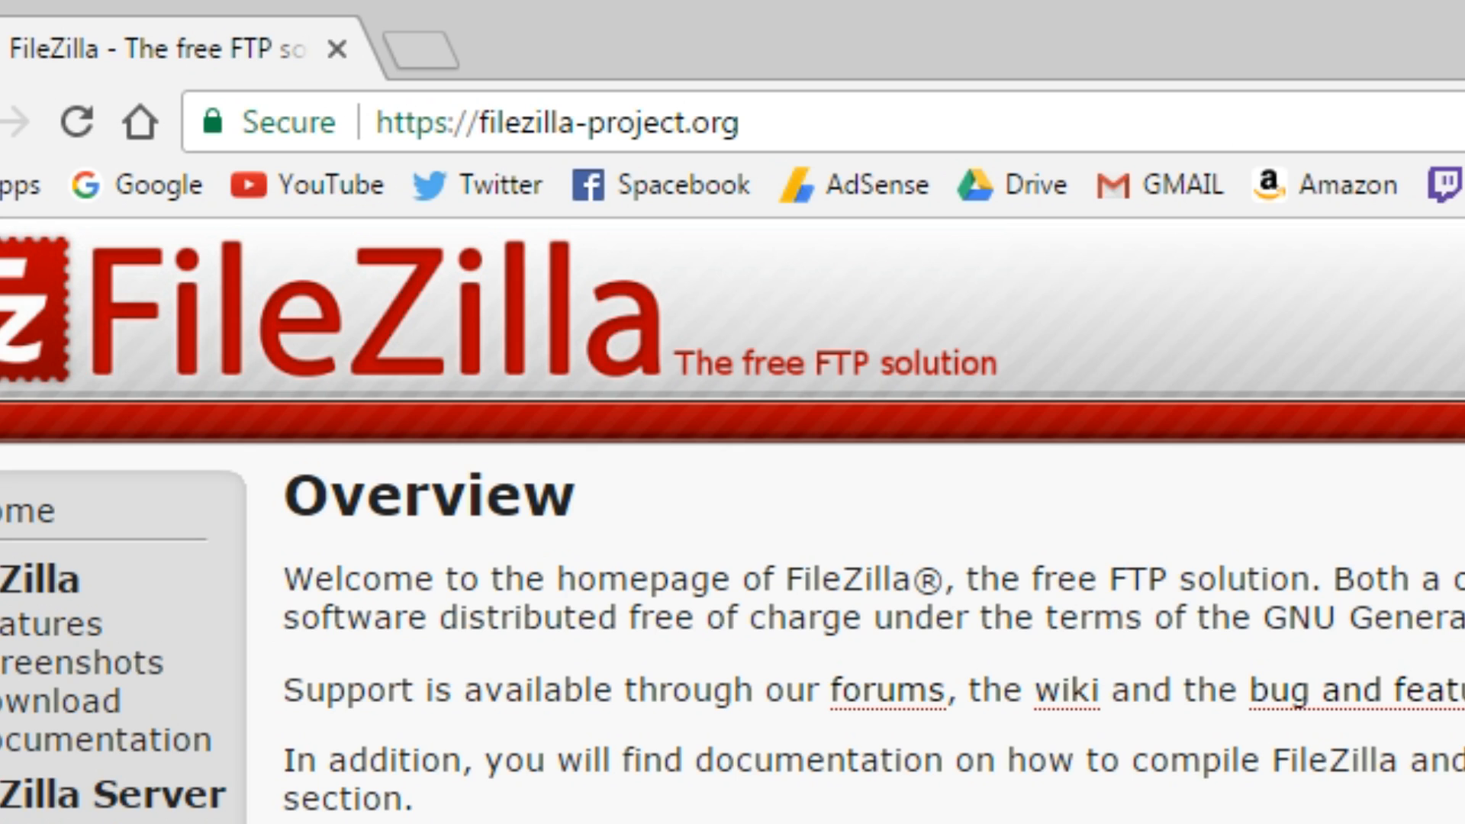
pyautogui.scroll(-3)
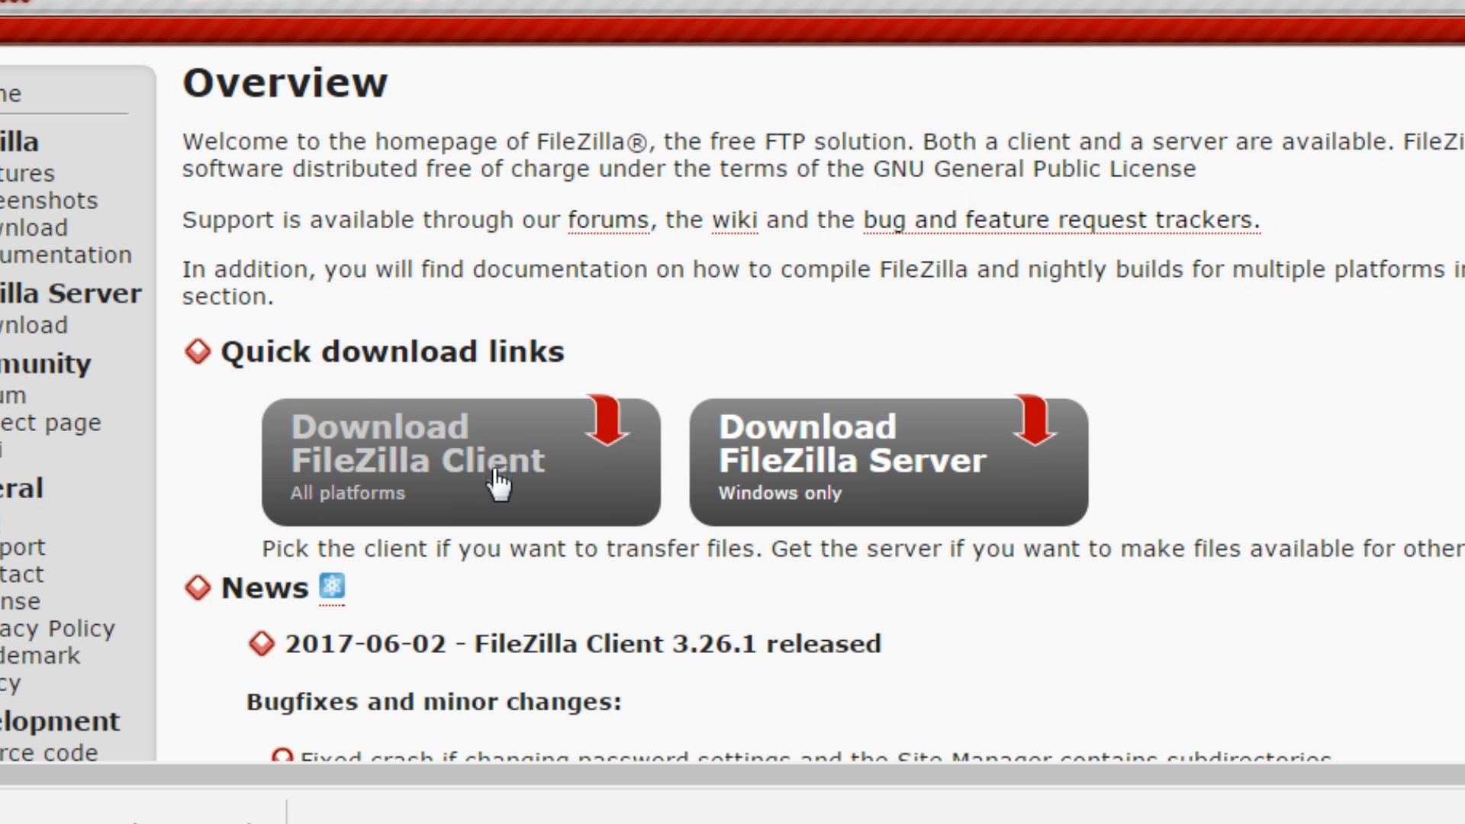
pyautogui.click(458, 462)
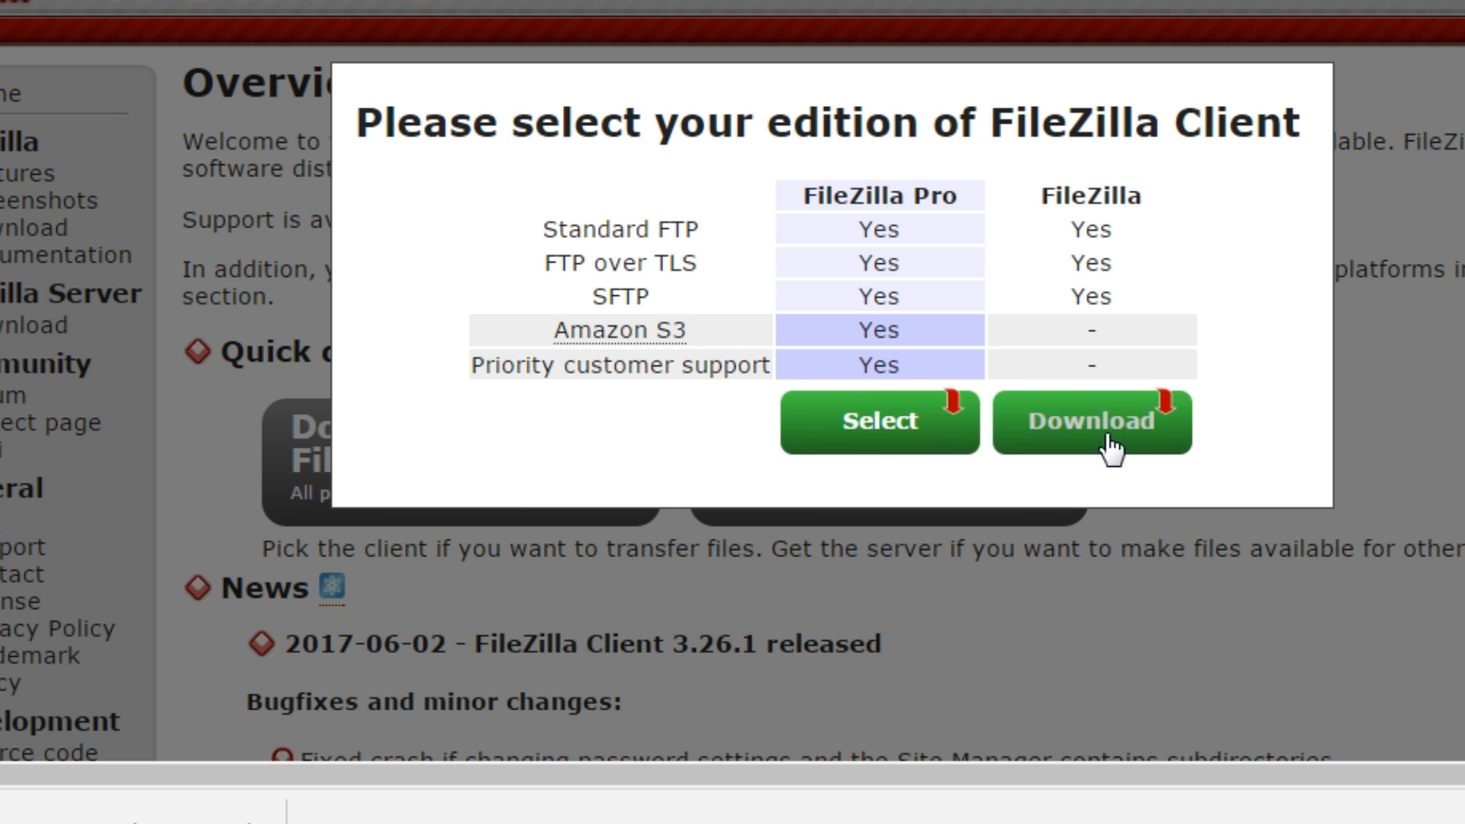
# Run the free FileZilla Client 3.26.1 installer and decline the bundled security offer.
pyautogui.click(1090, 421)
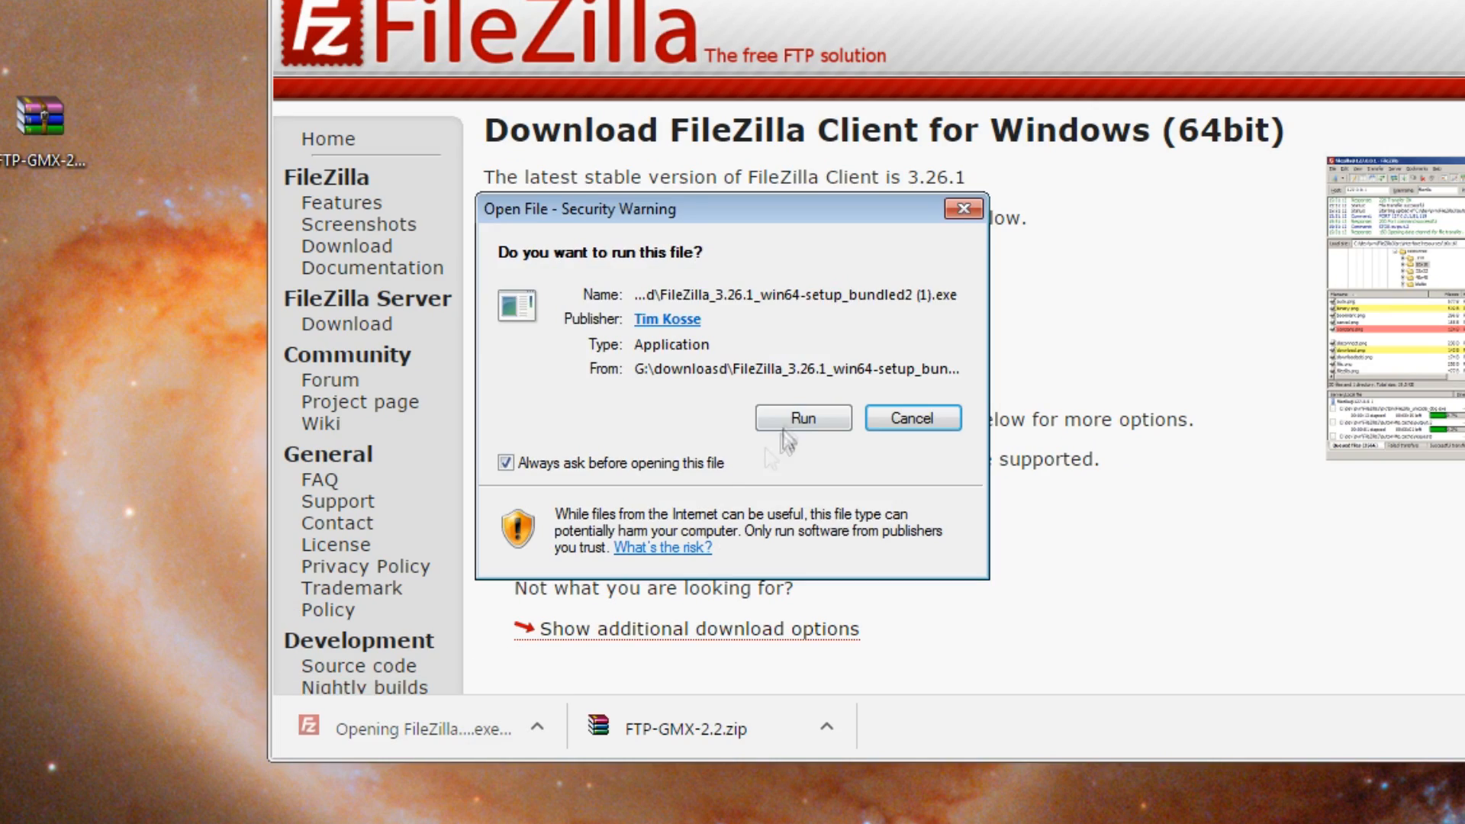
pyautogui.click(801, 418)
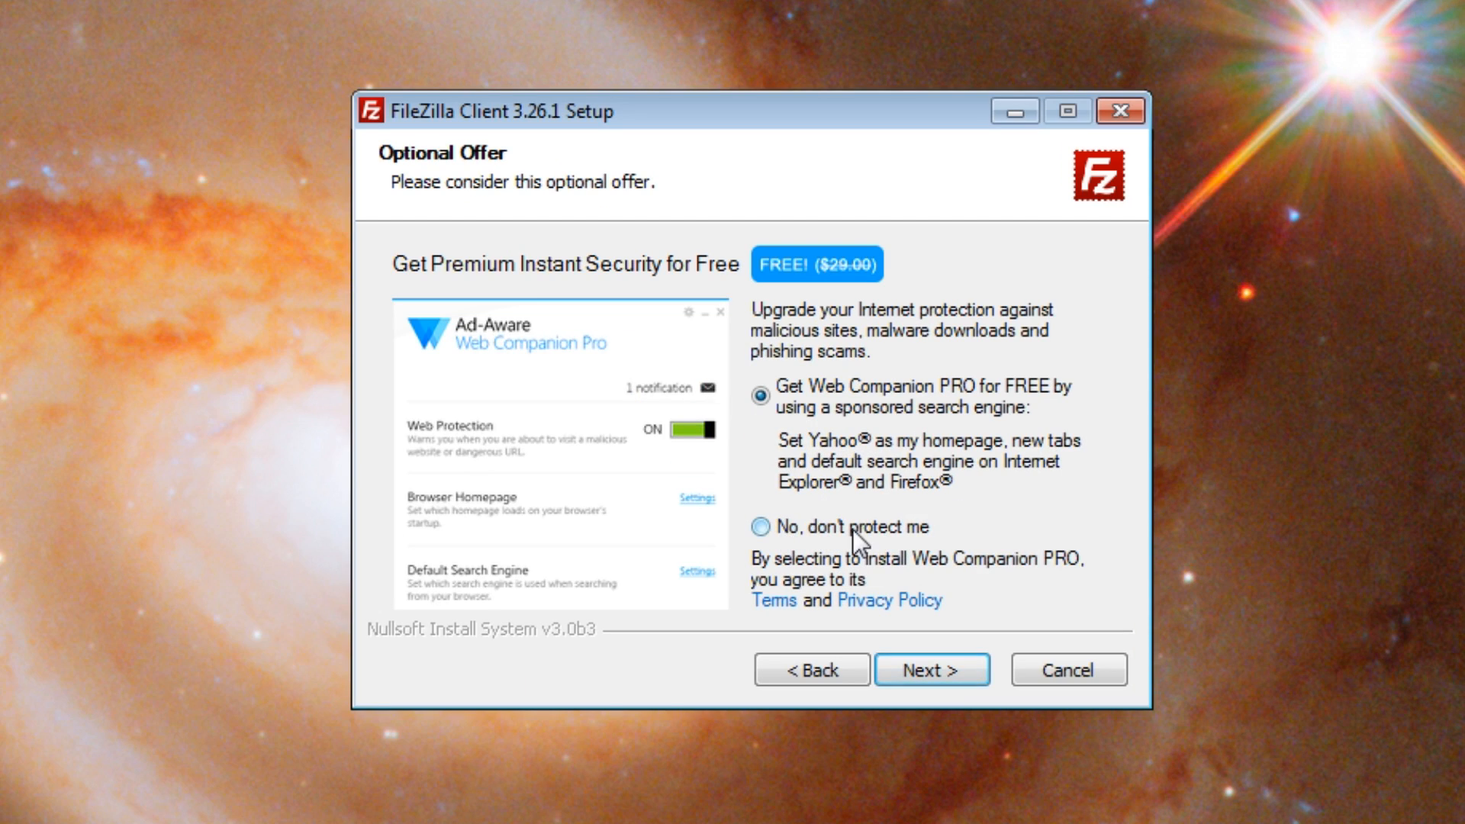
pyautogui.click(931, 669)
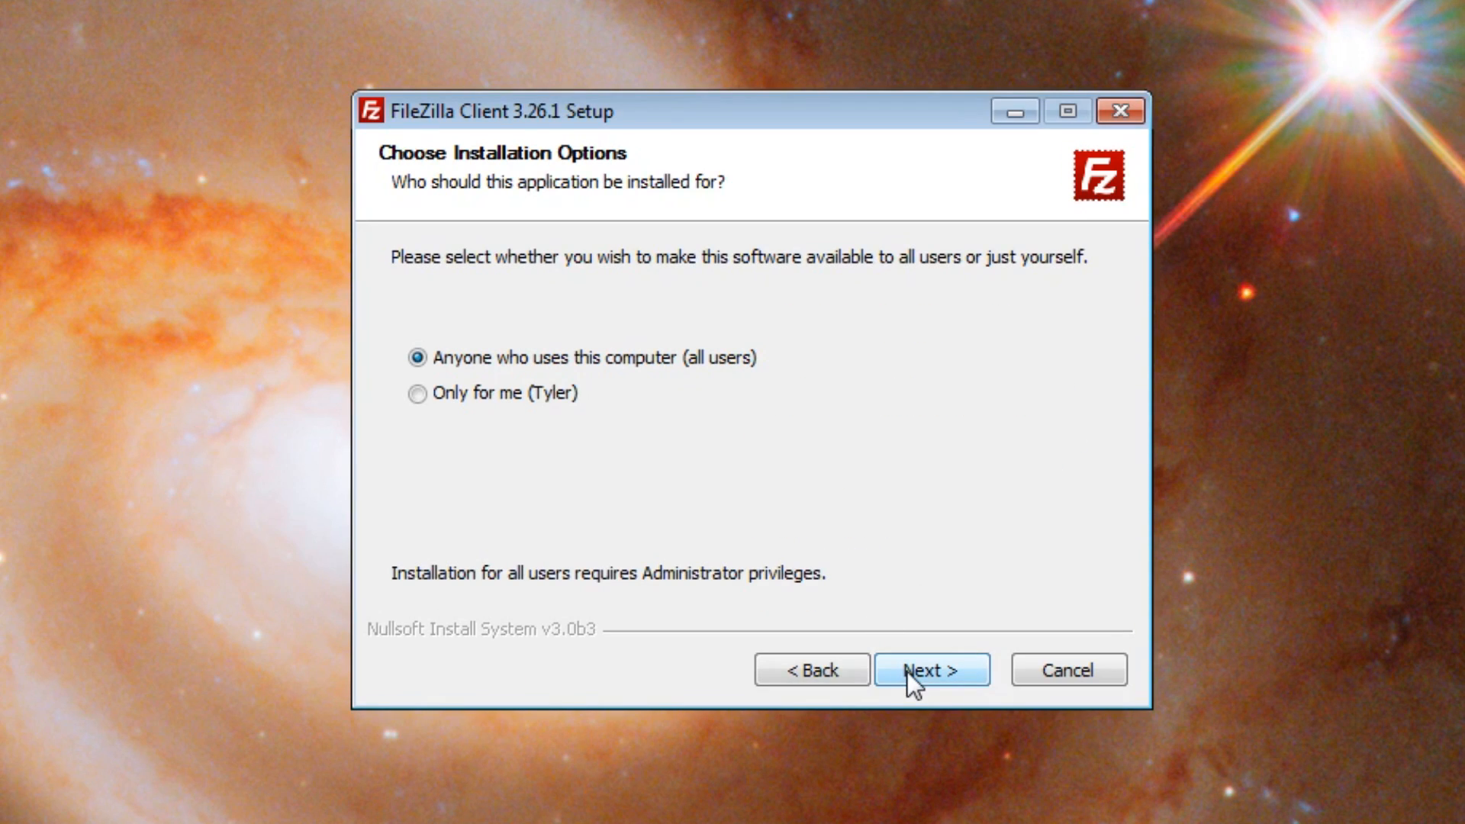
# Install for all users with default components, then finish setup with Start FileZilla checked.
pyautogui.click(931, 669)
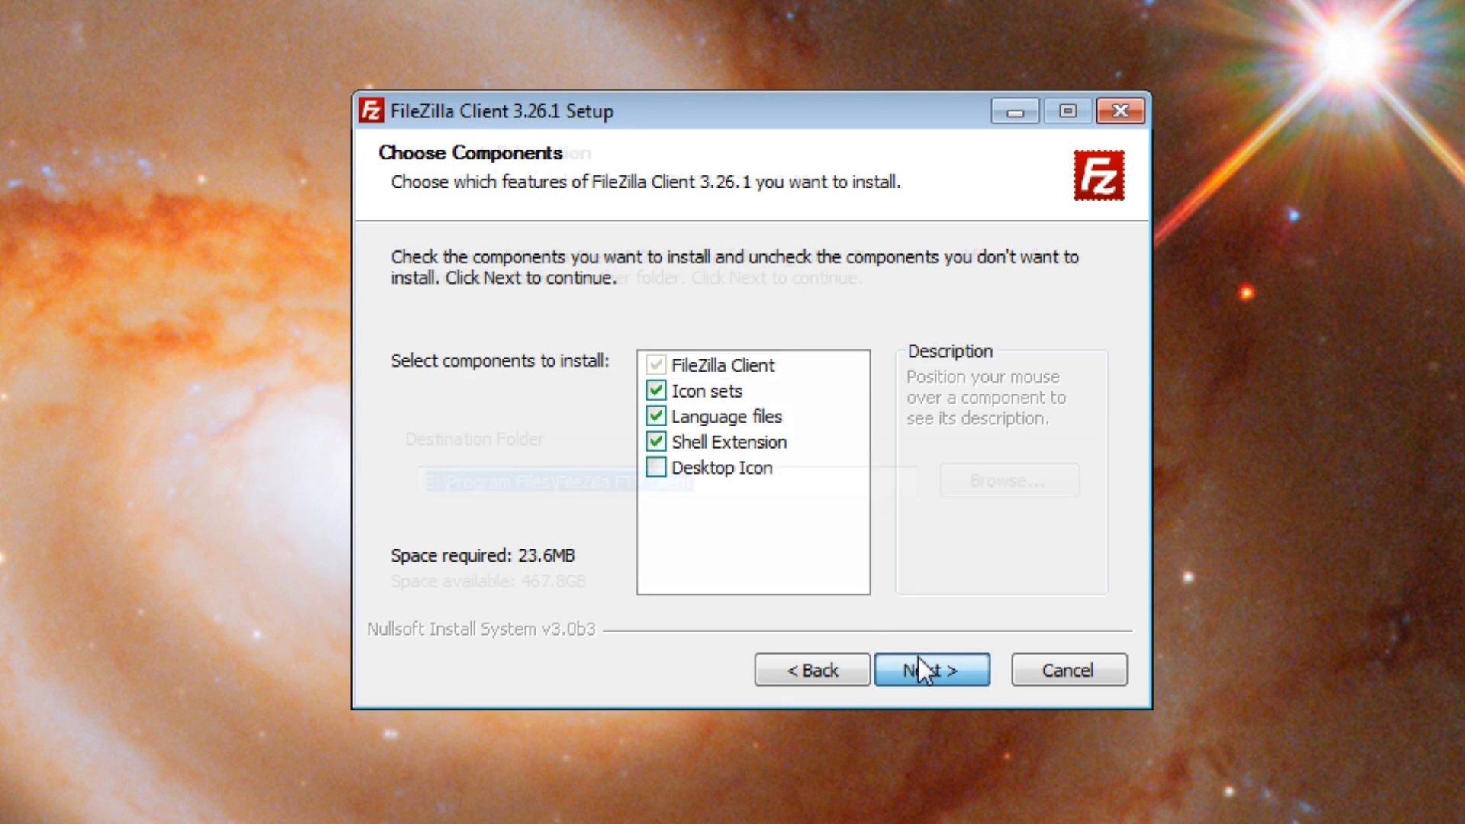
pyautogui.click(930, 669)
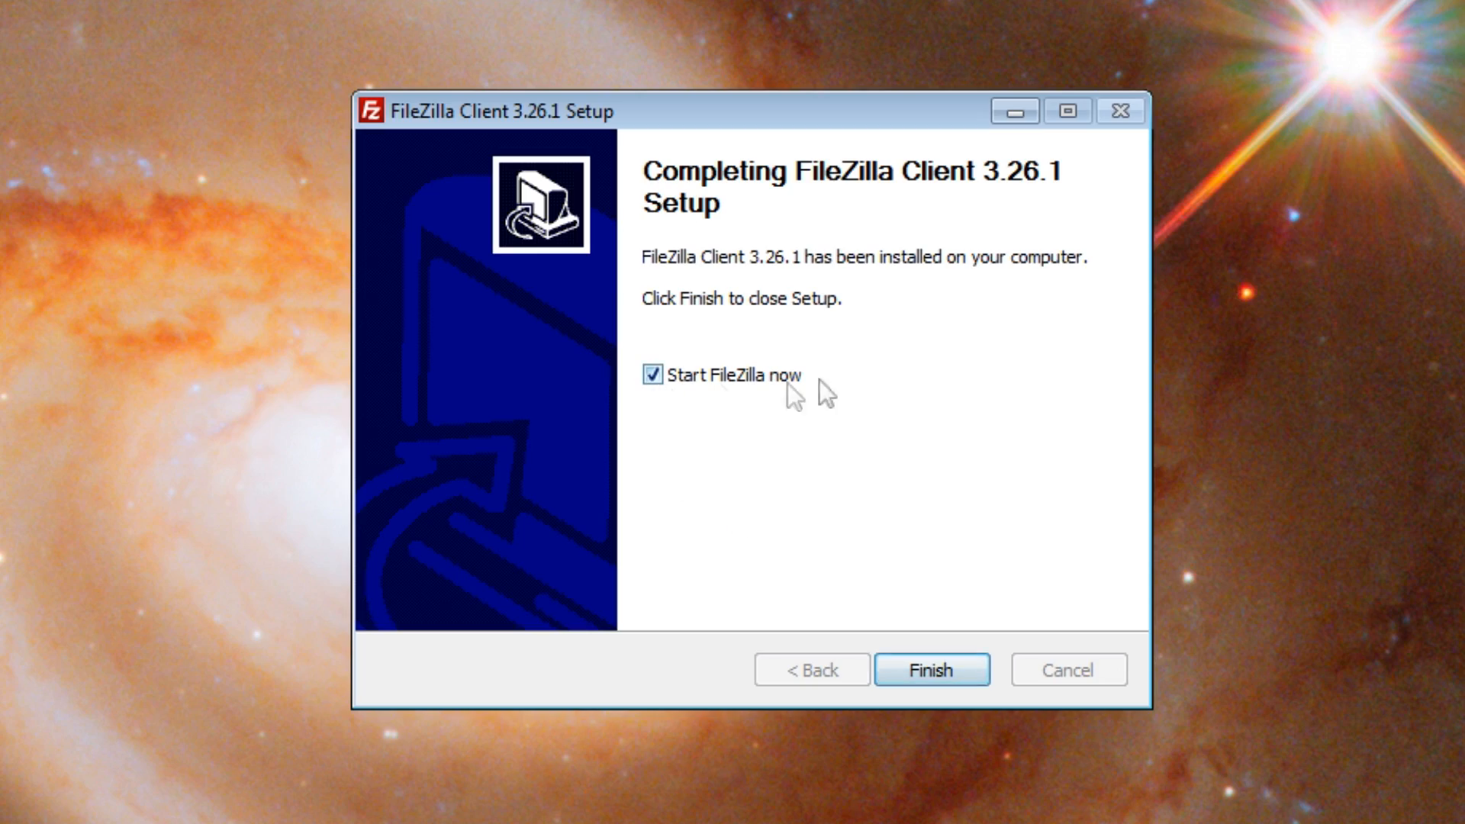
pyautogui.click(930, 669)
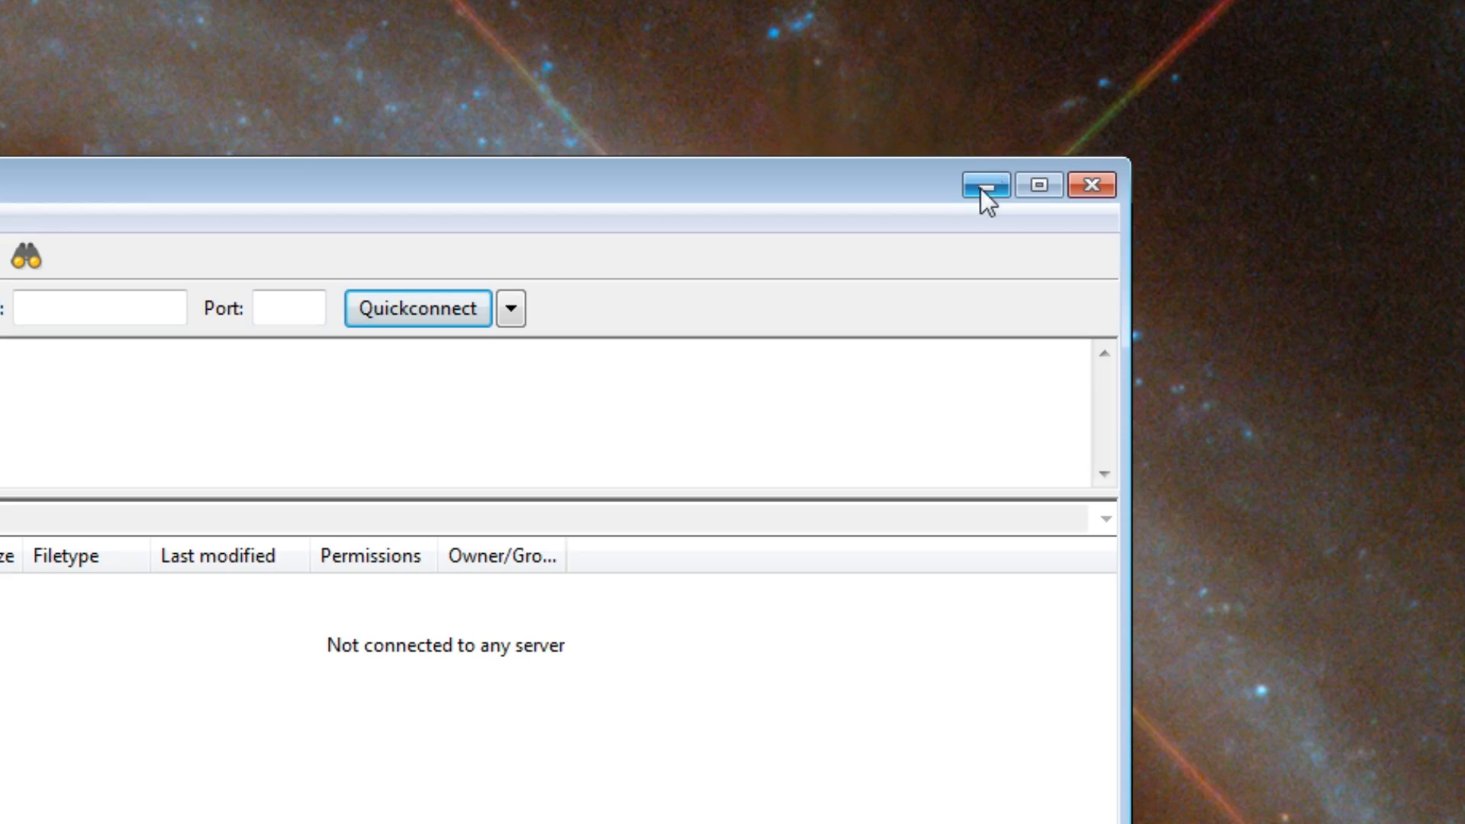
# Minimize FileZilla and copy the FTP-GMX-2.2 .3dsx and .smdh files toward SD CARD (J:).
pyautogui.click(986, 184)
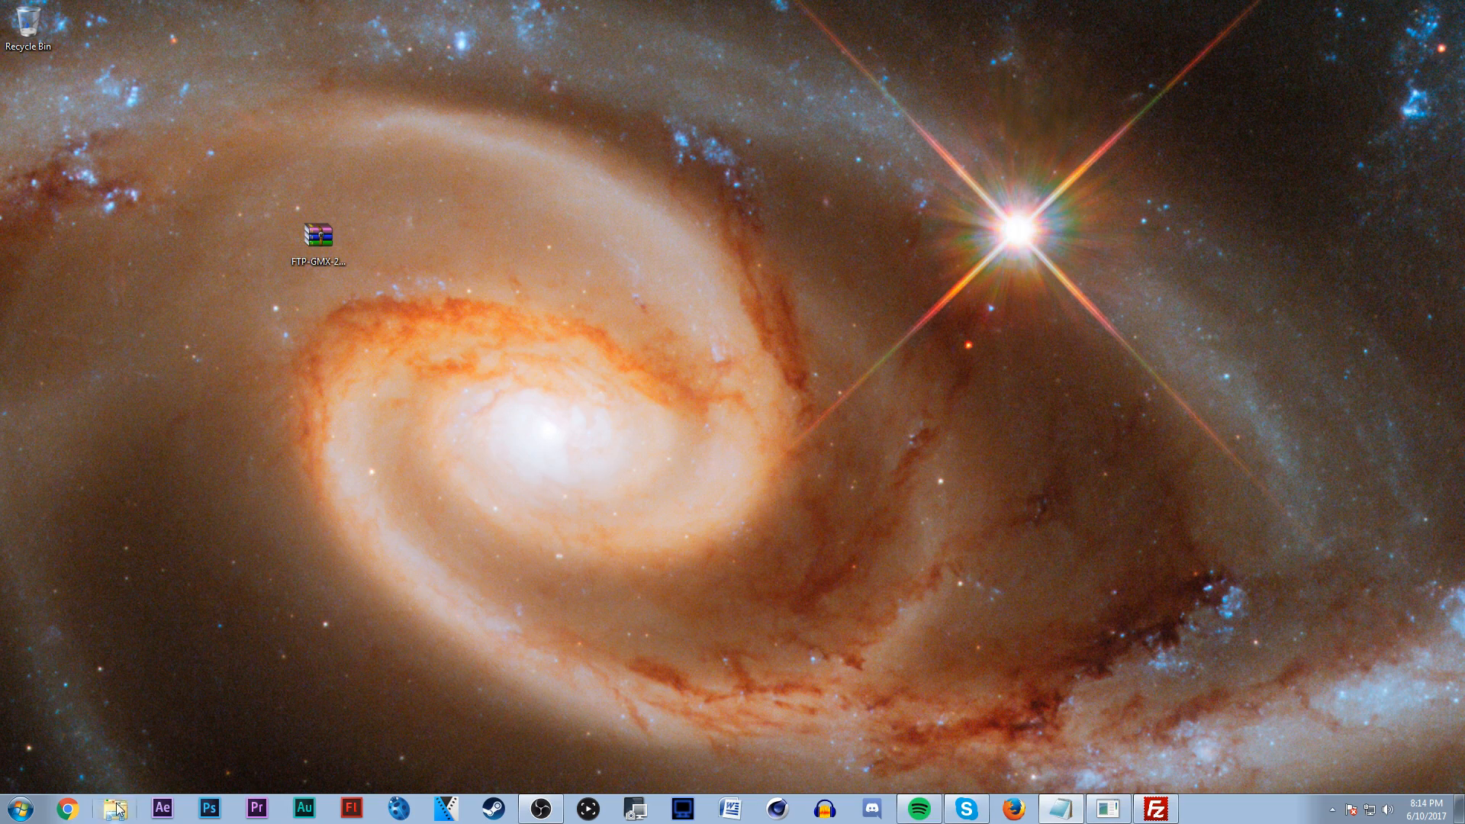
pyautogui.click(116, 808)
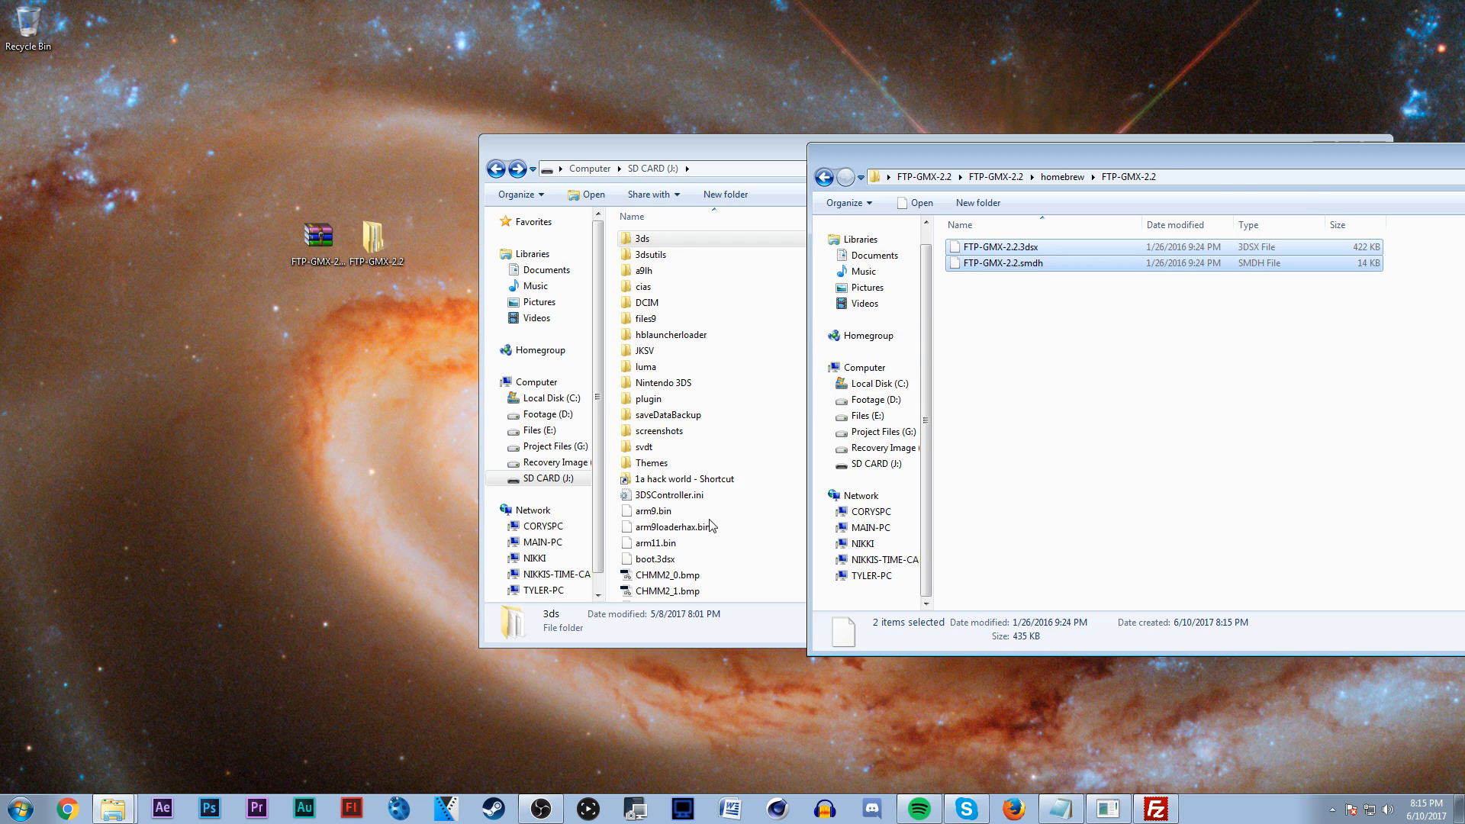
pyautogui.rightClick(541, 478)
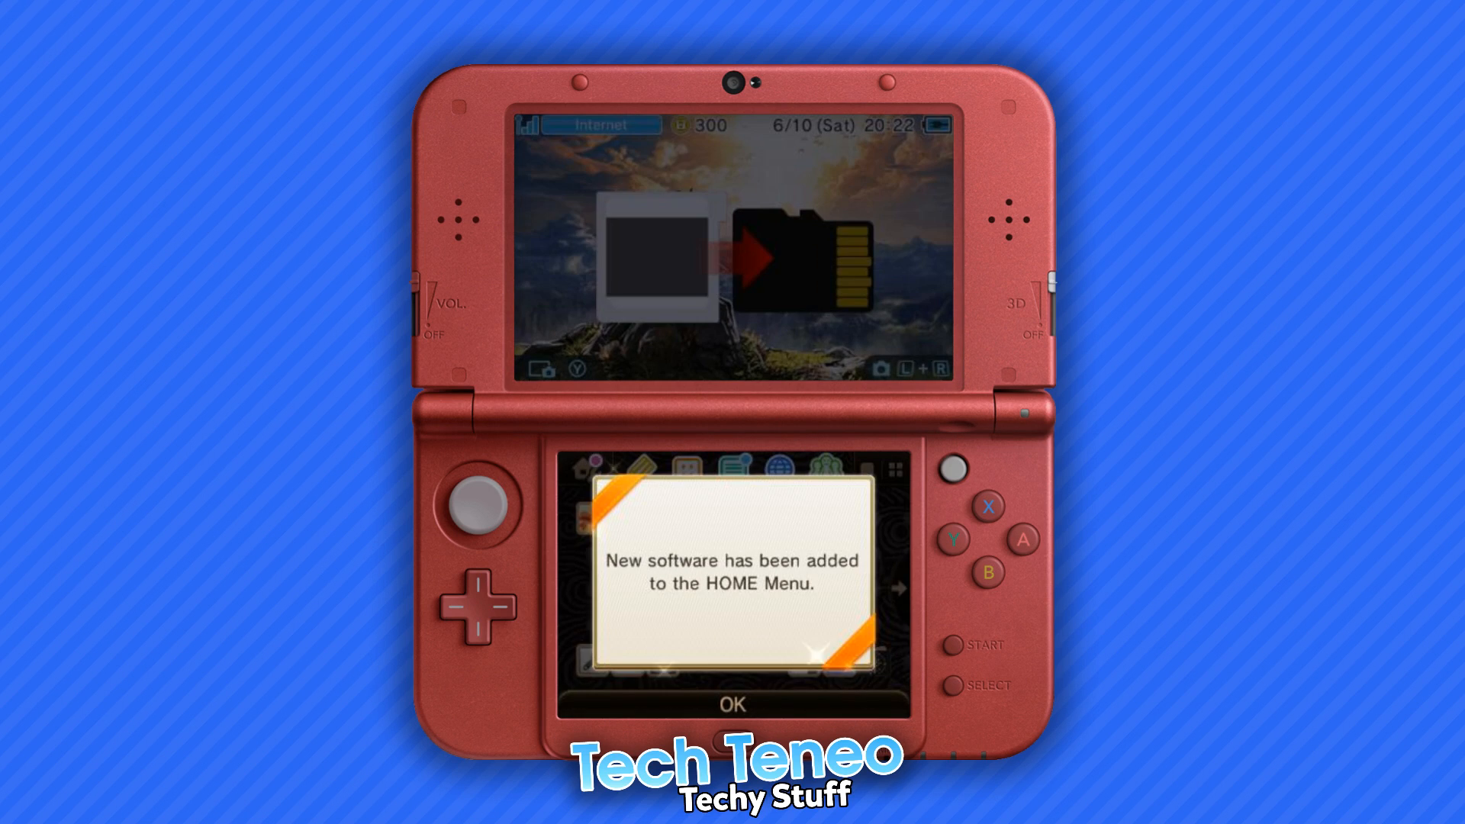
# Dismiss the 3DS 'New software has been added to the HOME Menu' notice.
pyautogui.click(734, 703)
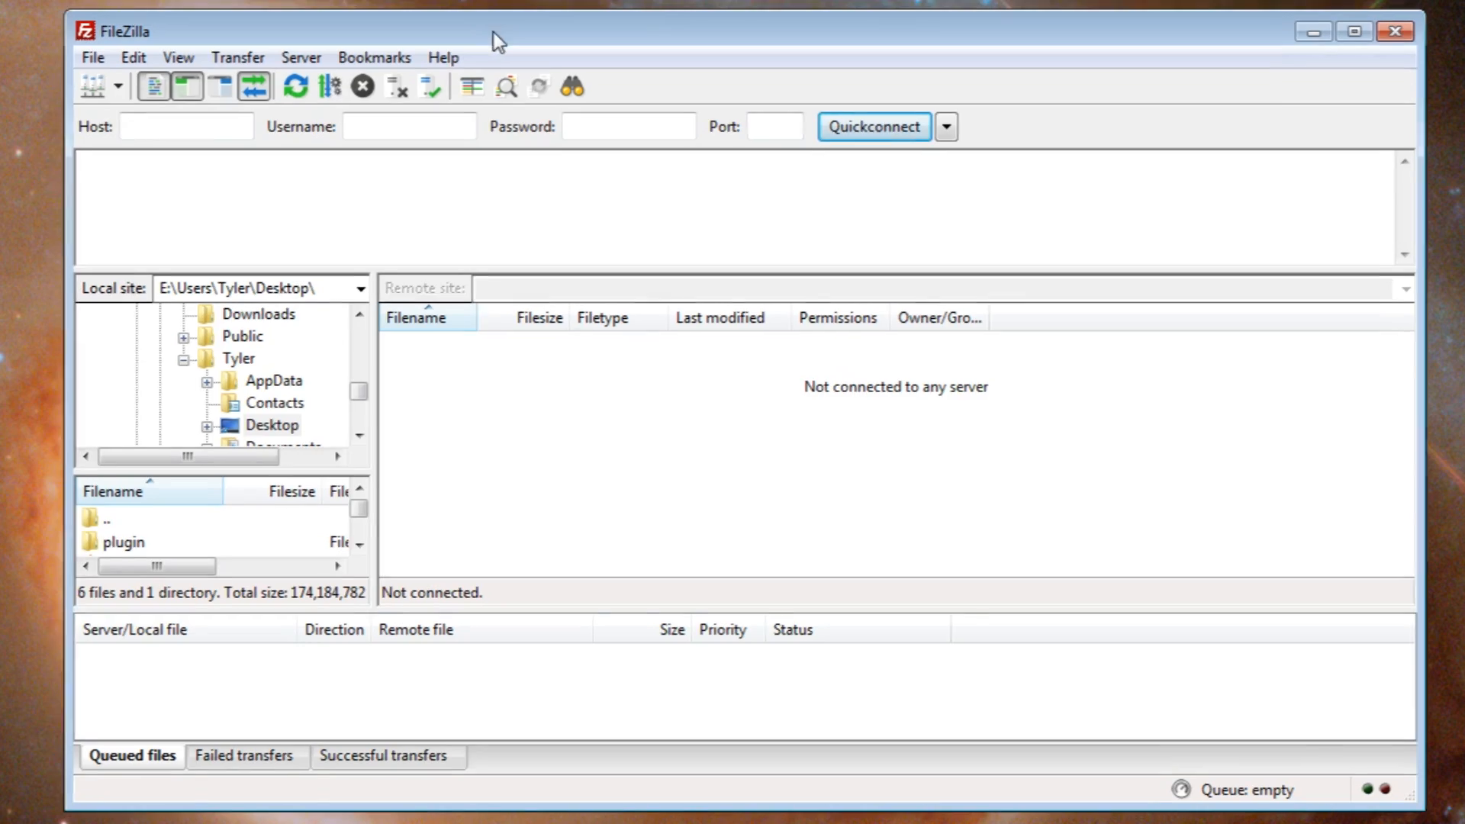
# Enter the 3DS address 192.168.1.14:5000 in the Quickconnect Host field.
pyautogui.click(187, 126)
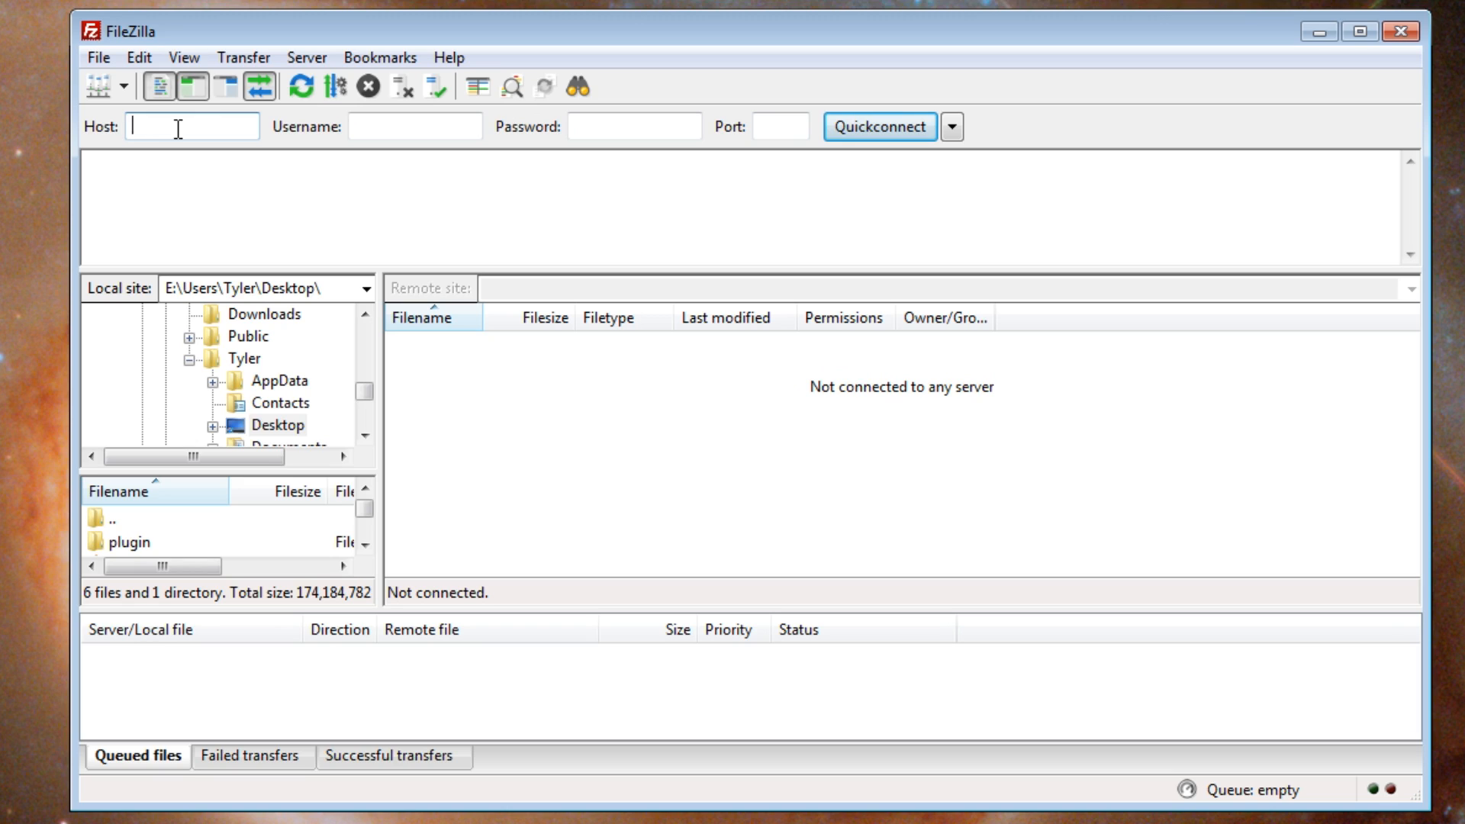
pyautogui.write('192.168.1.14:50')
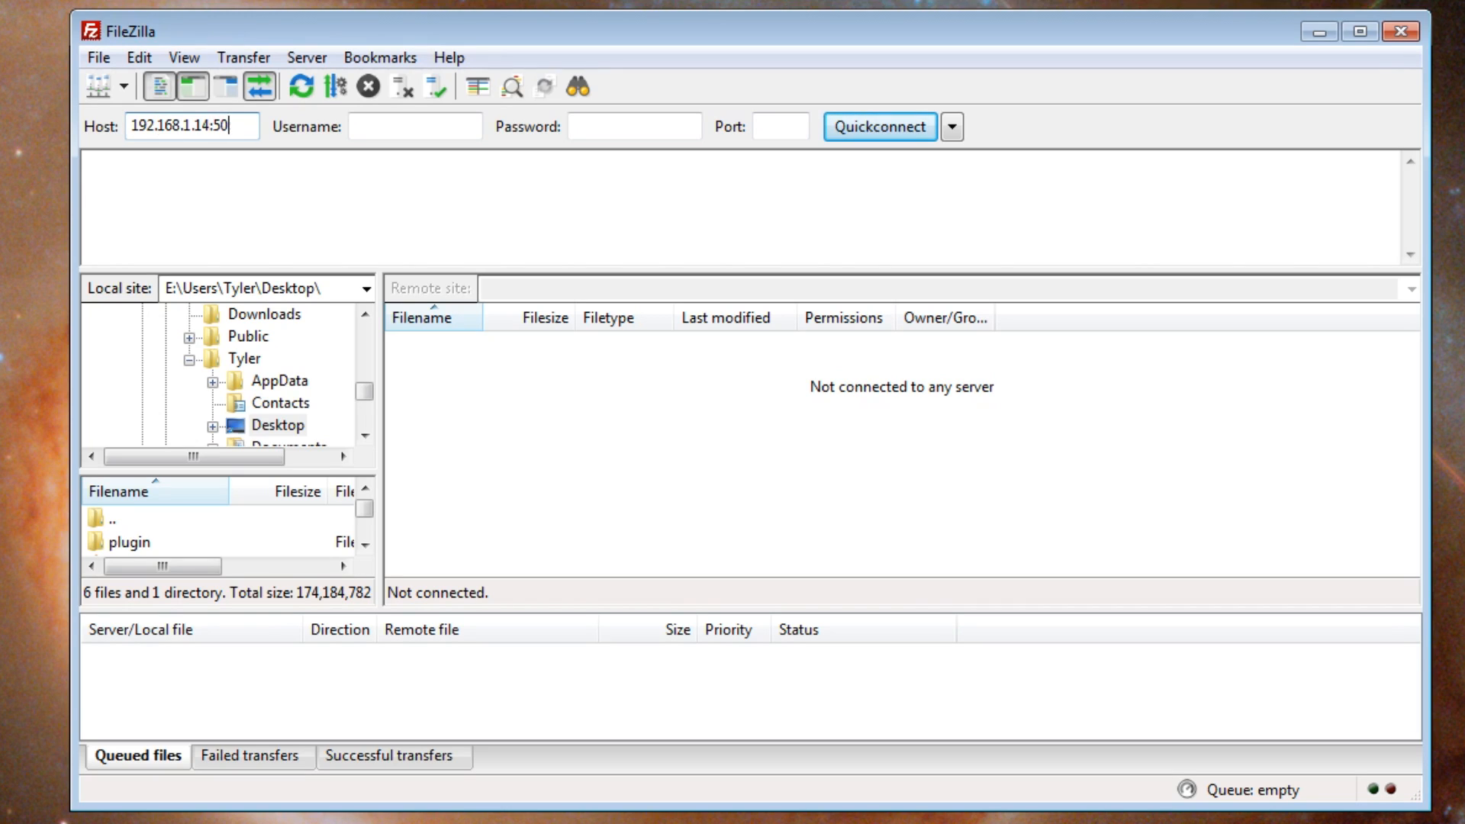
pyautogui.write('00')
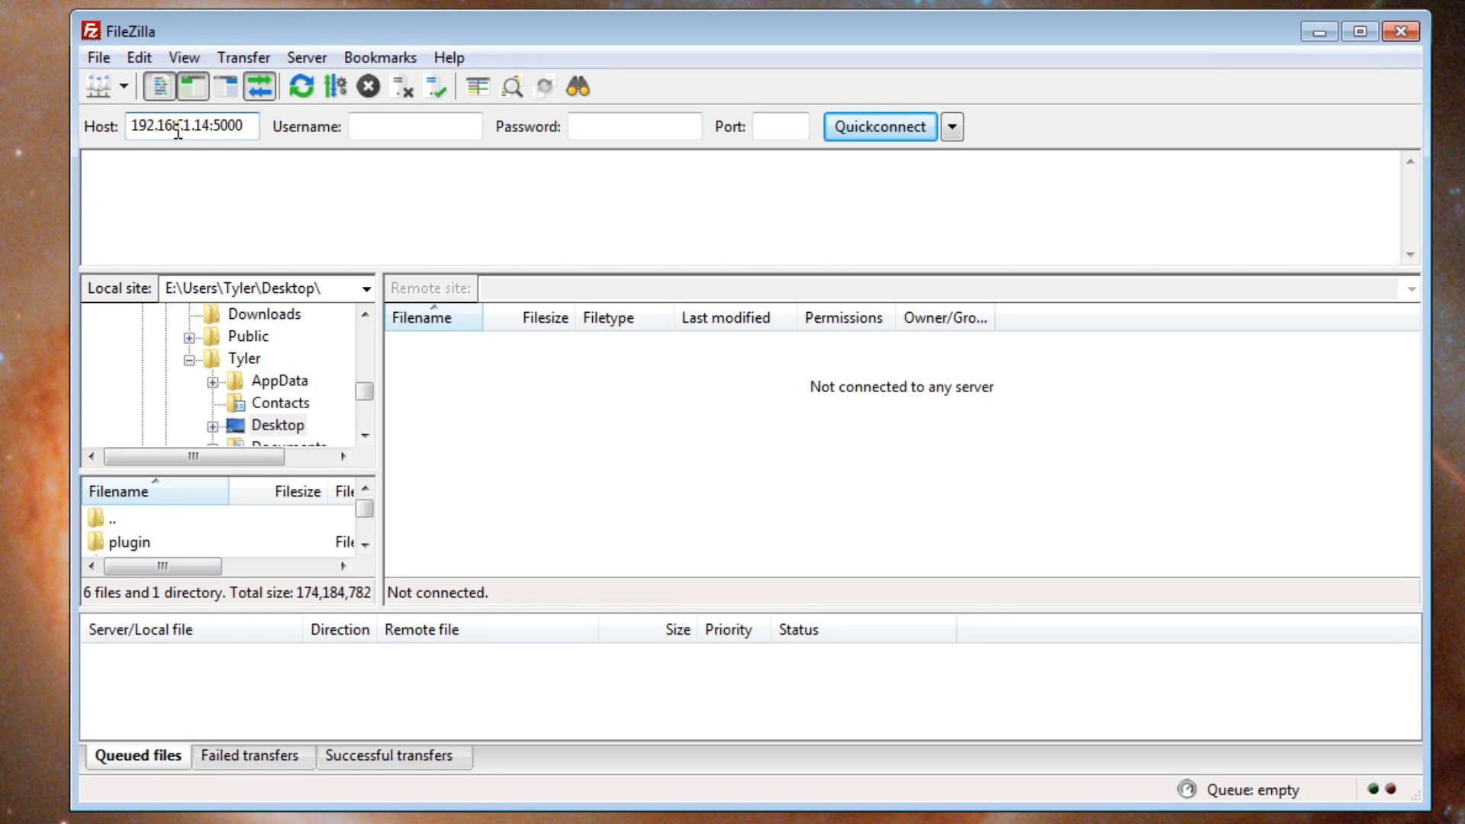
pyautogui.click(879, 127)
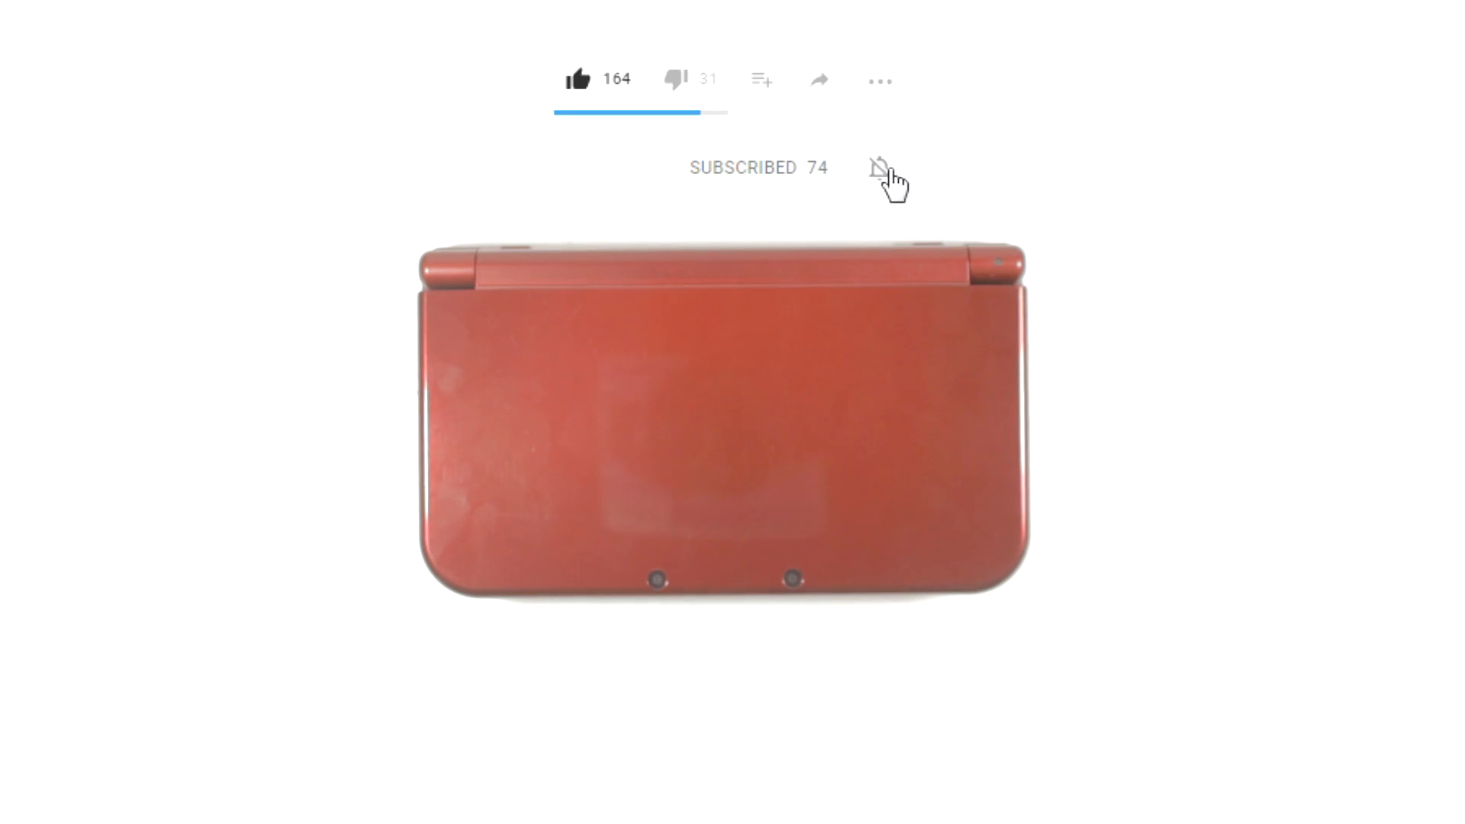
pyautogui.click(879, 167)
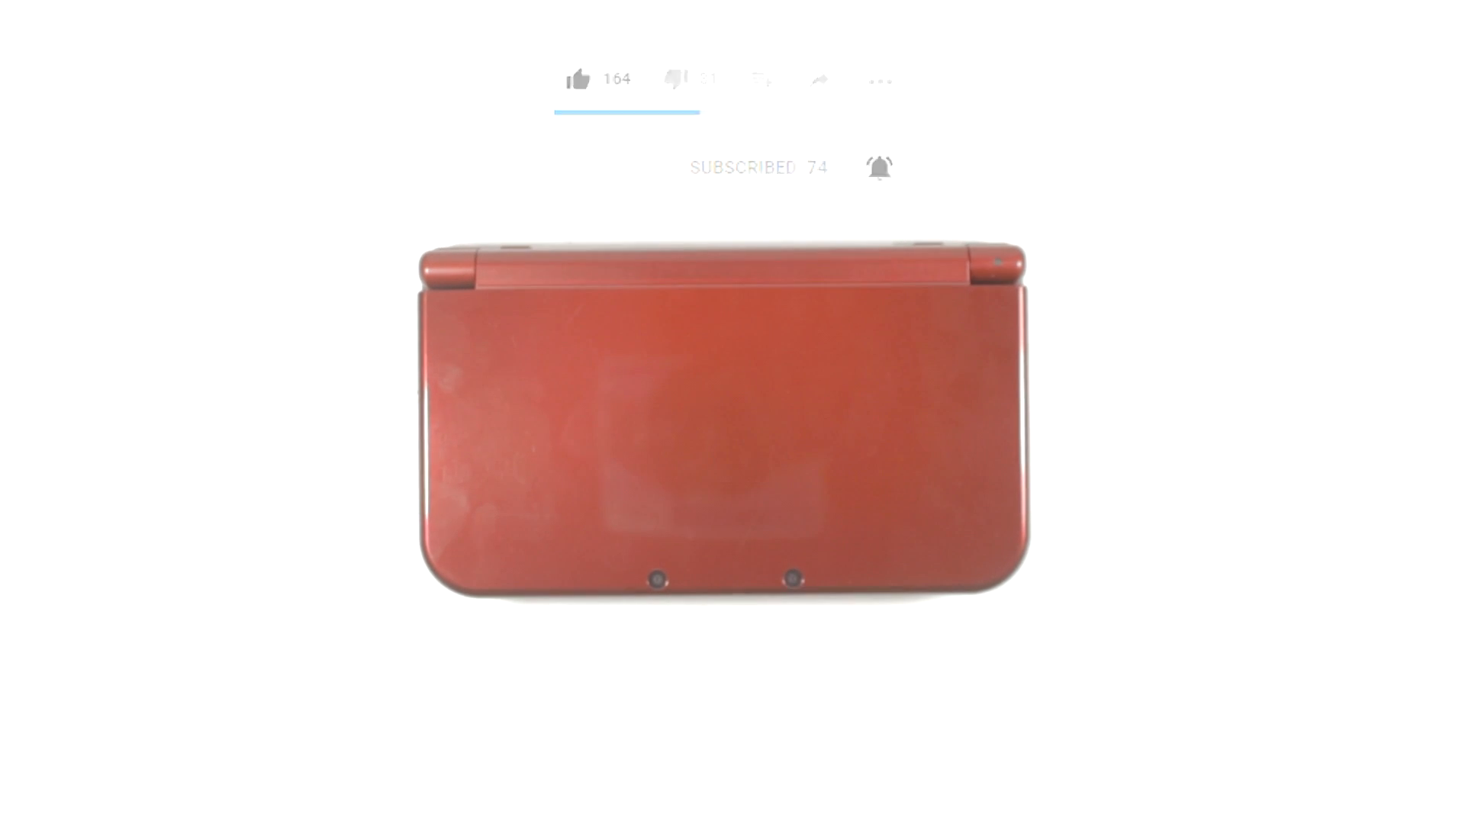